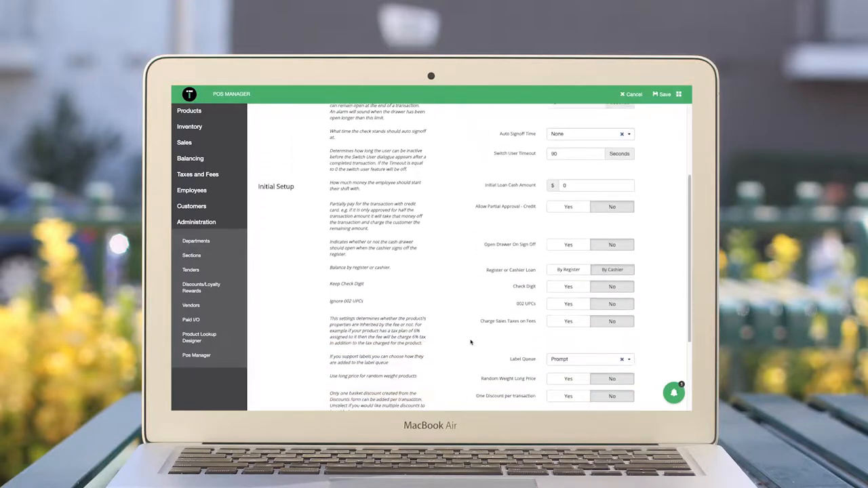
Step: Enable customer loyalty in POS Manager at 1 point per $1.00 and save
scroll("down", 3)
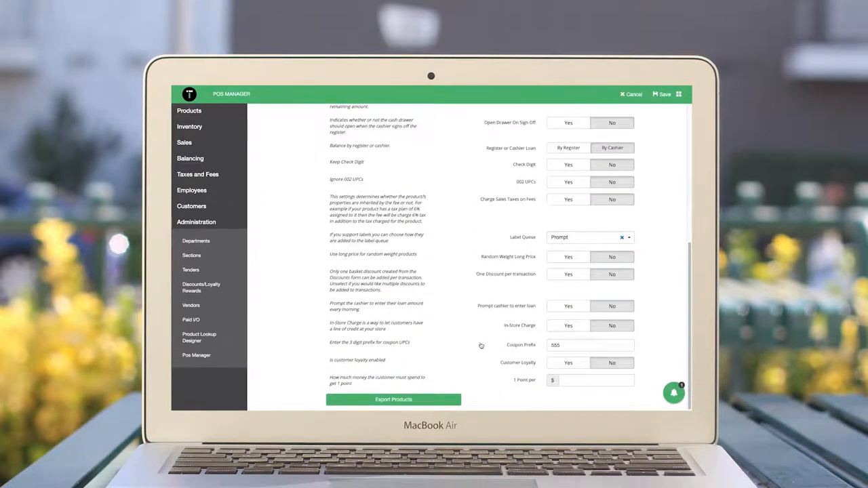
left_click(568, 363)
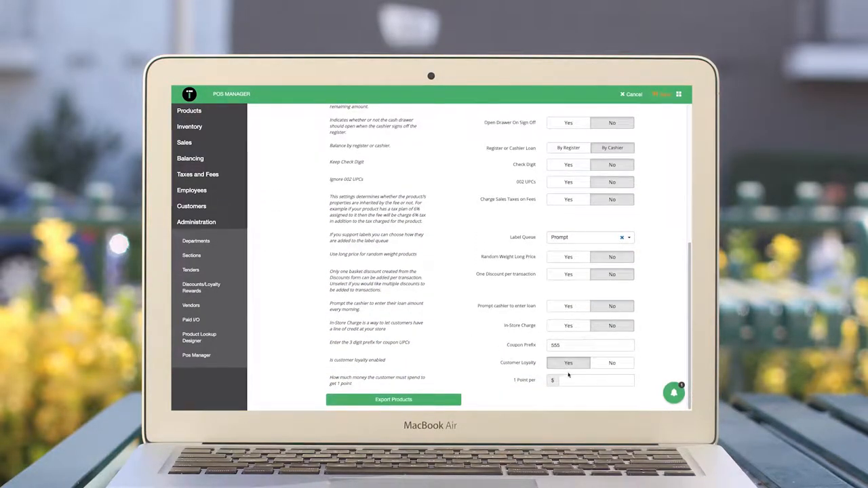
left_click(597, 380)
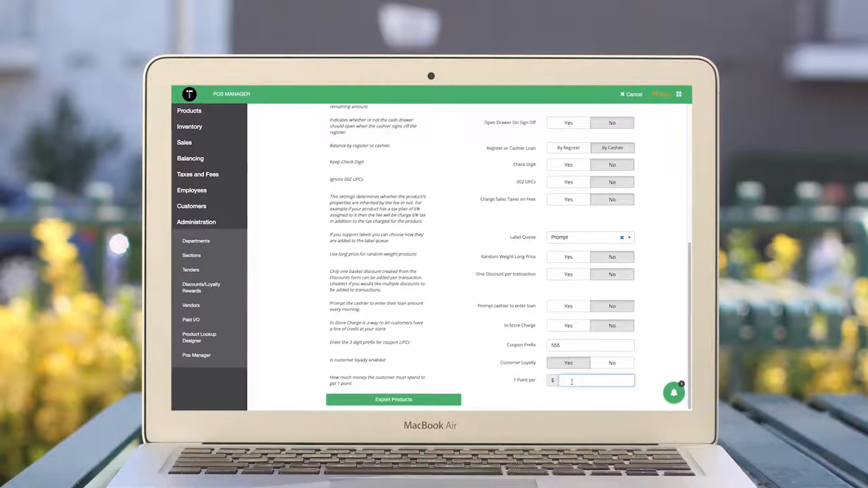
type("1.00")
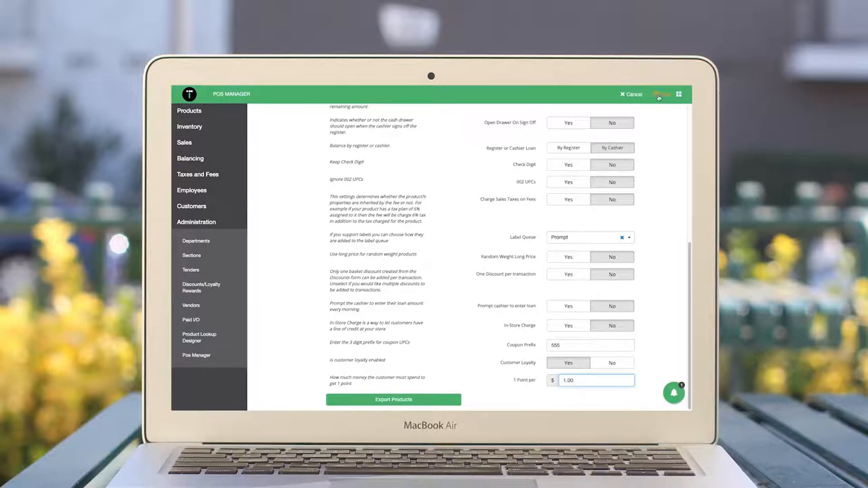
left_click(662, 93)
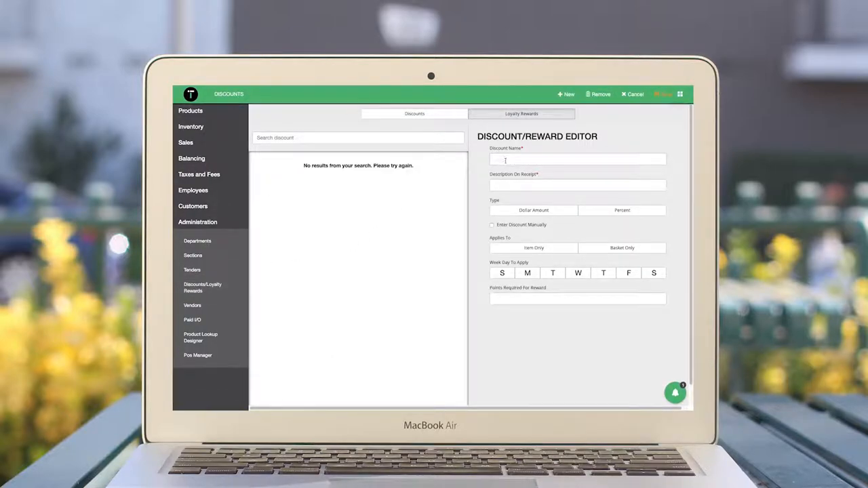
Step: Name the reward 'Free Ice Coffee' with receipt description 'Free 12oz. Ice Coffee'
type("Free Ice Coffee")
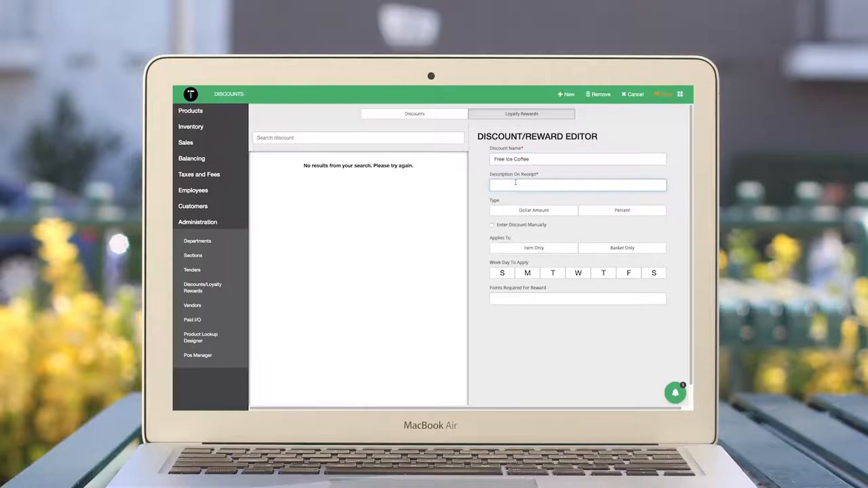
type("Free 12oz.")
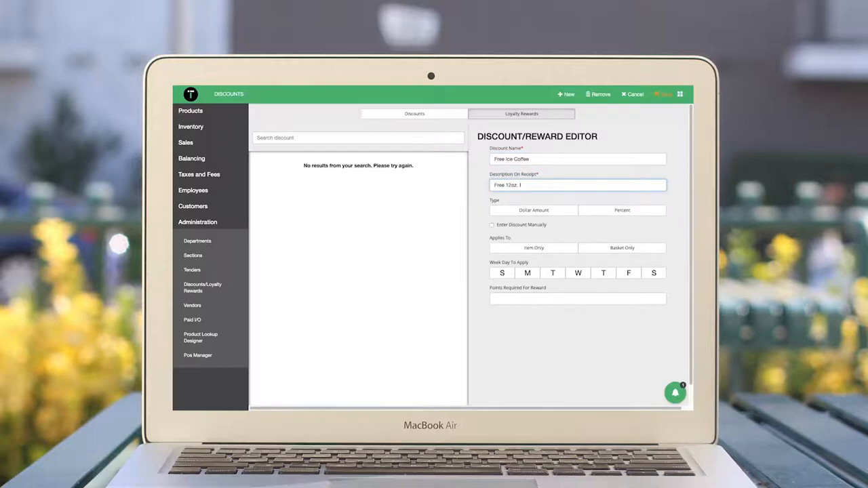
type("Ice Coffee")
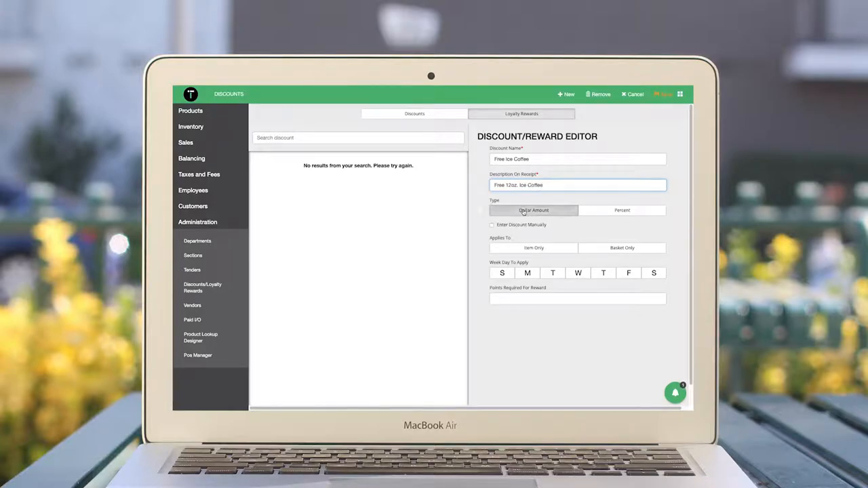
Step: Set a $2.25 item-only discount needing 50 points, then select the loyalty customer
left_click(533, 210)
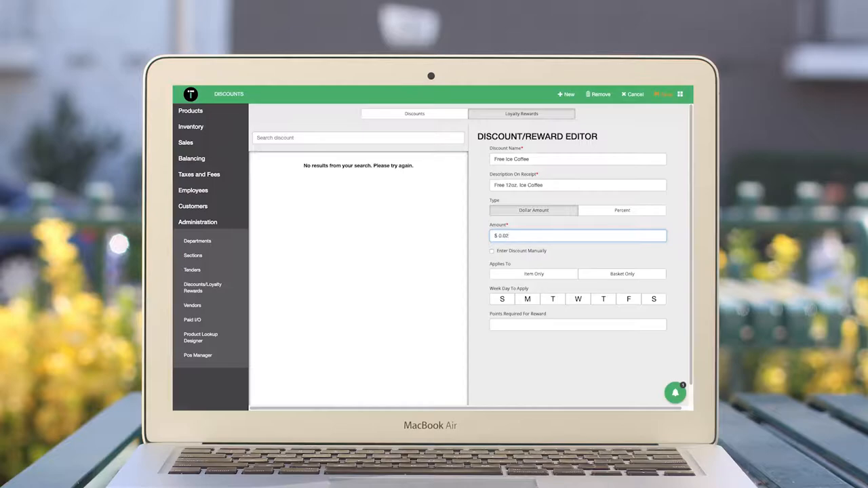
type("2.25")
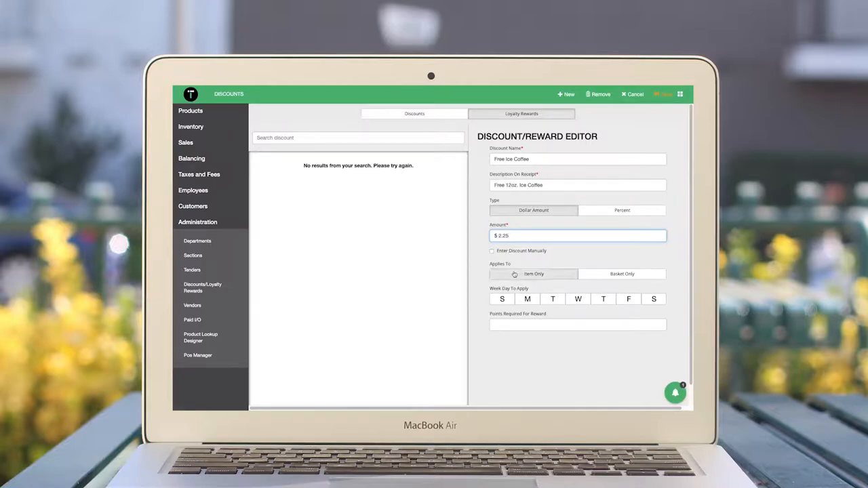
left_click(577, 324)
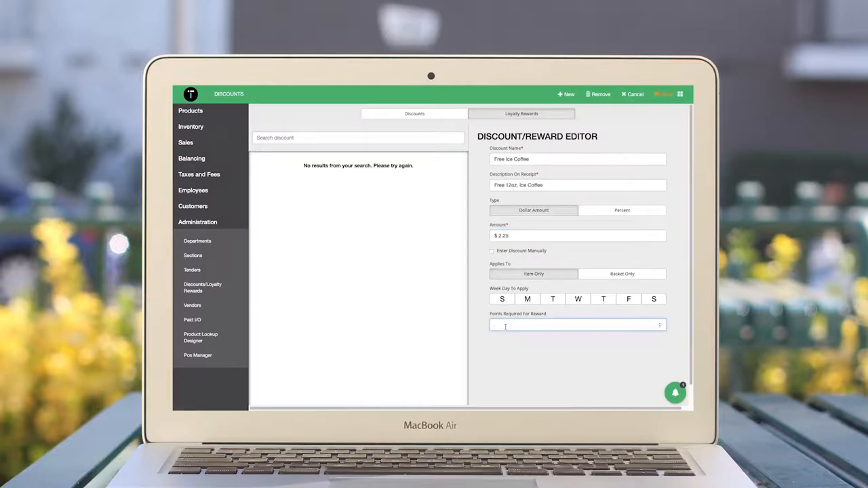
type("50")
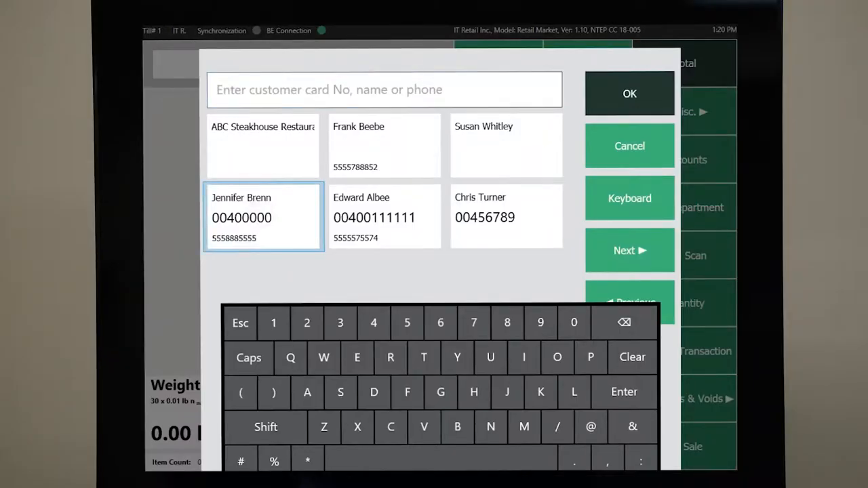
left_click(629, 93)
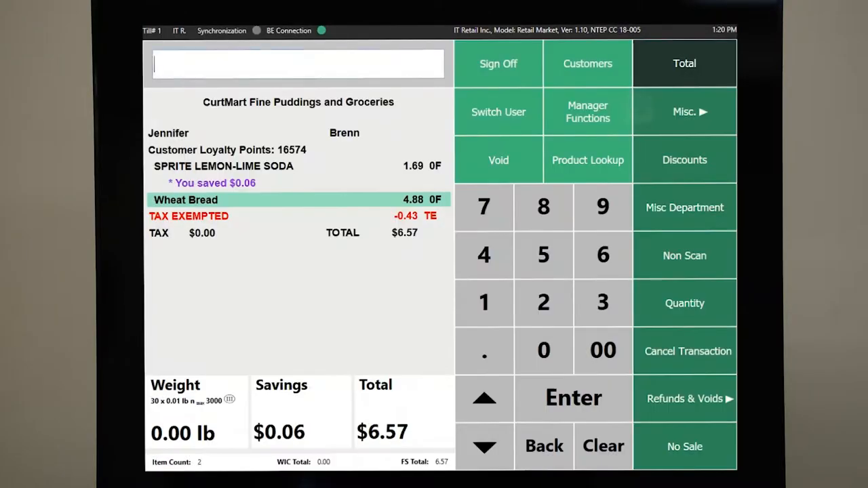
Step: Apply the manager-authorized $5.00 basket discount and pay the $1.57 total in cash
left_click(683, 160)
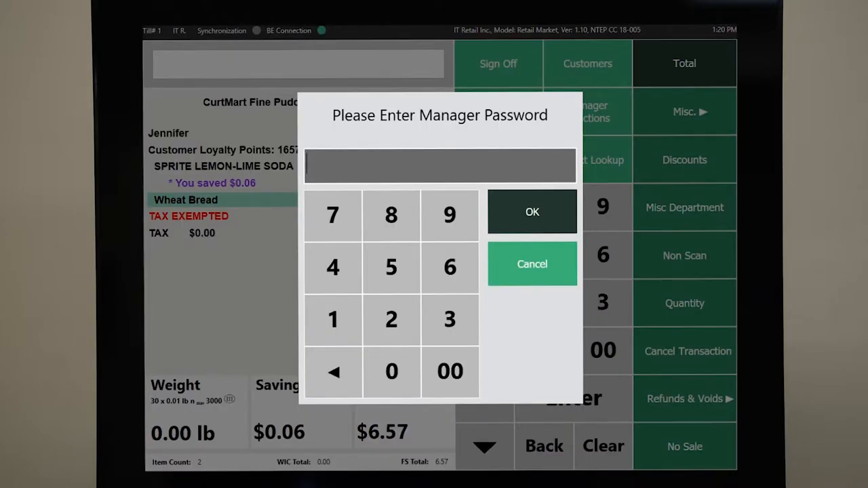
left_click(531, 212)
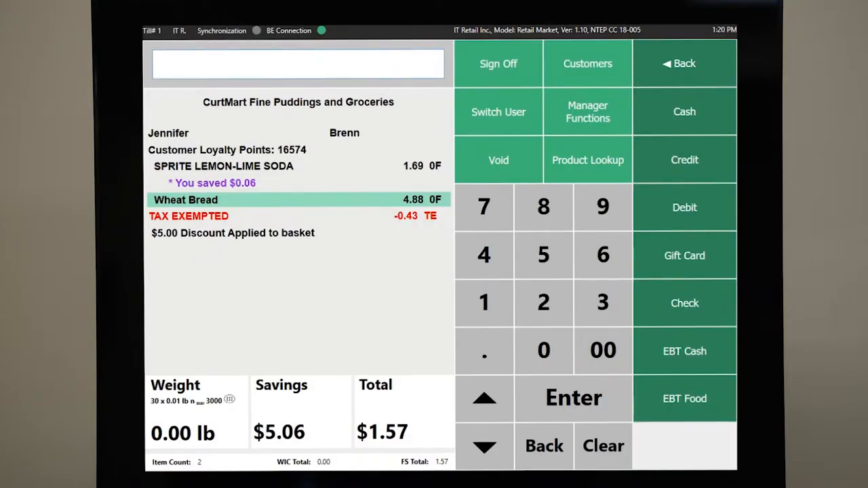
left_click(683, 111)
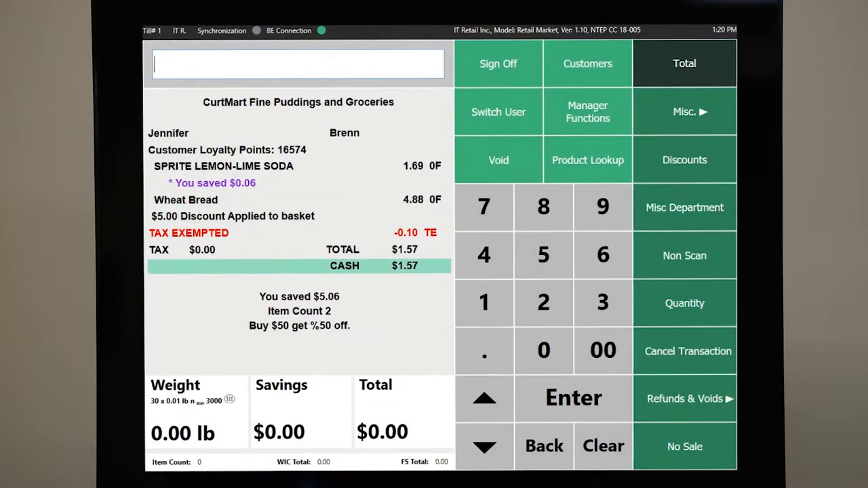